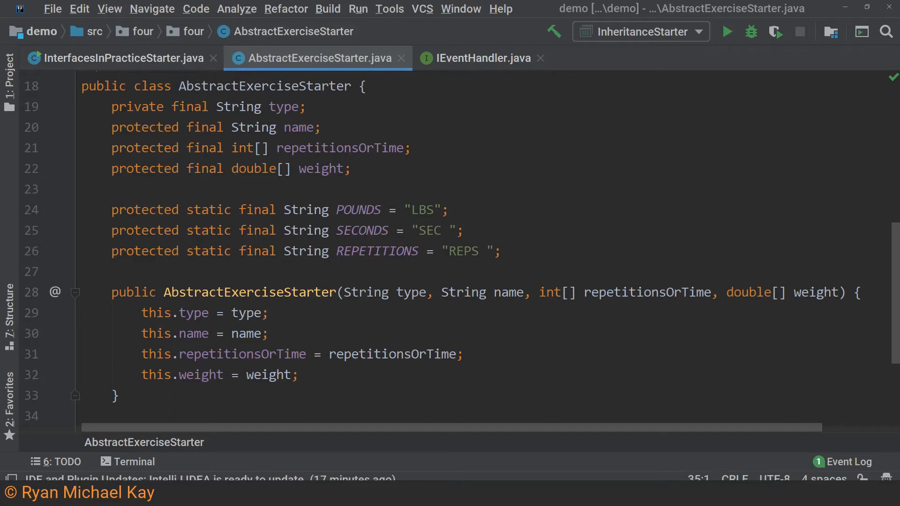
# - Add the comment '//protected means these variables are visible within sub classes' on line 23
pyautogui.click(127, 190)
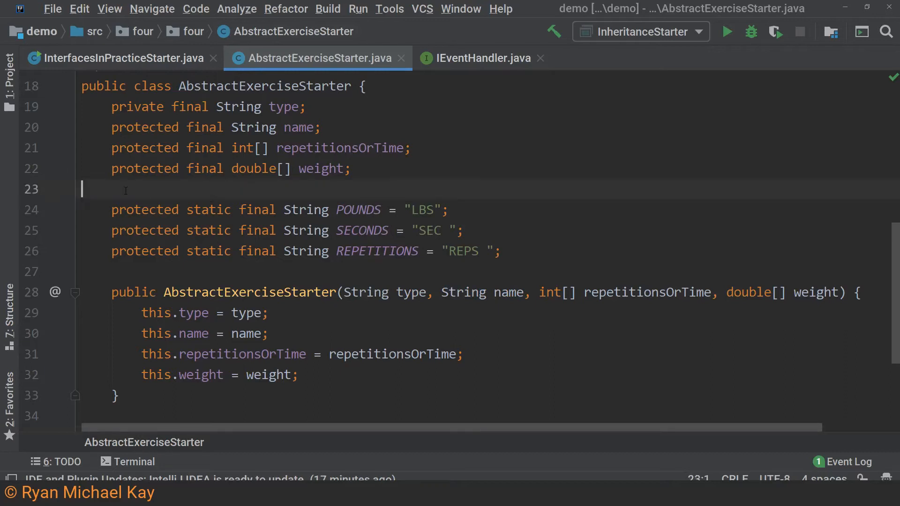
pyautogui.write('//protected')
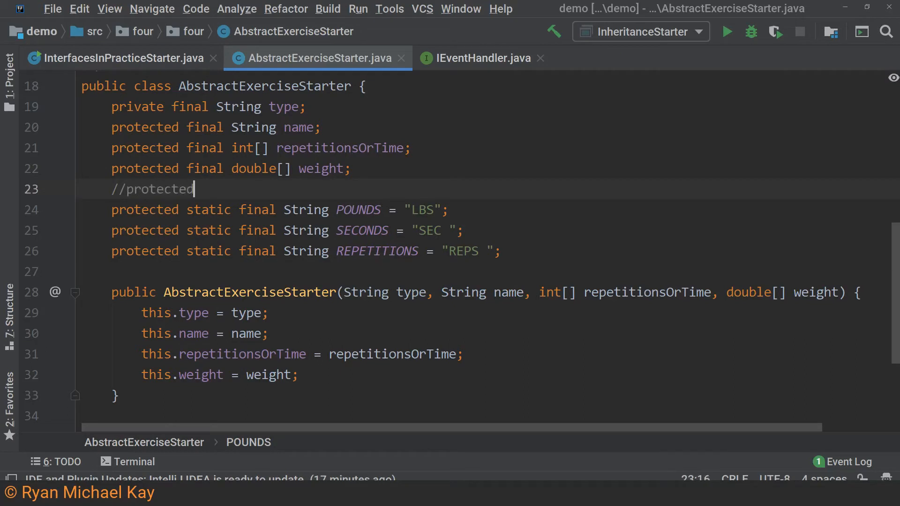
pyautogui.write('means these variable')
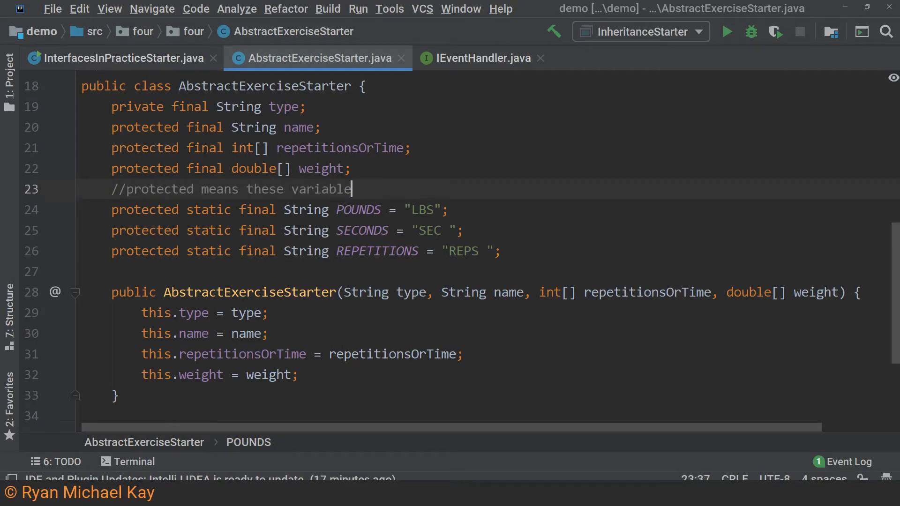
pyautogui.write('s are visible within sub classes')
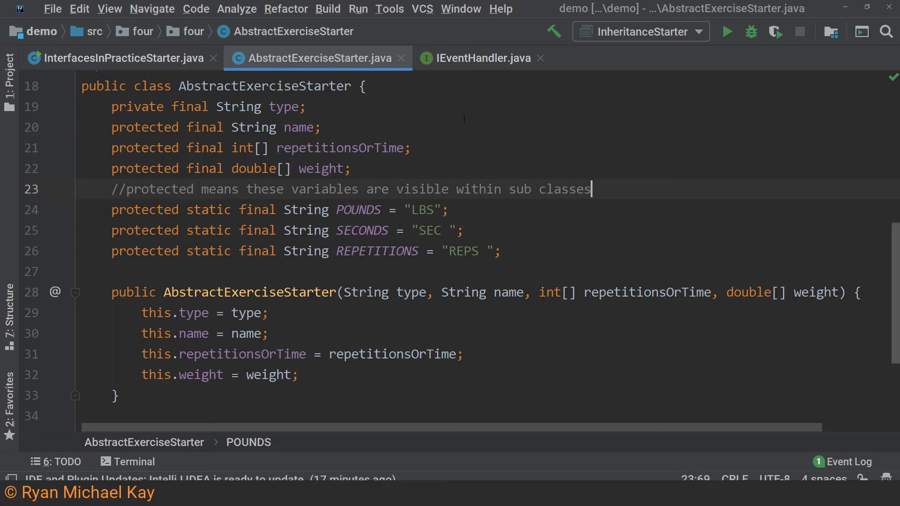
pyautogui.scroll(3)
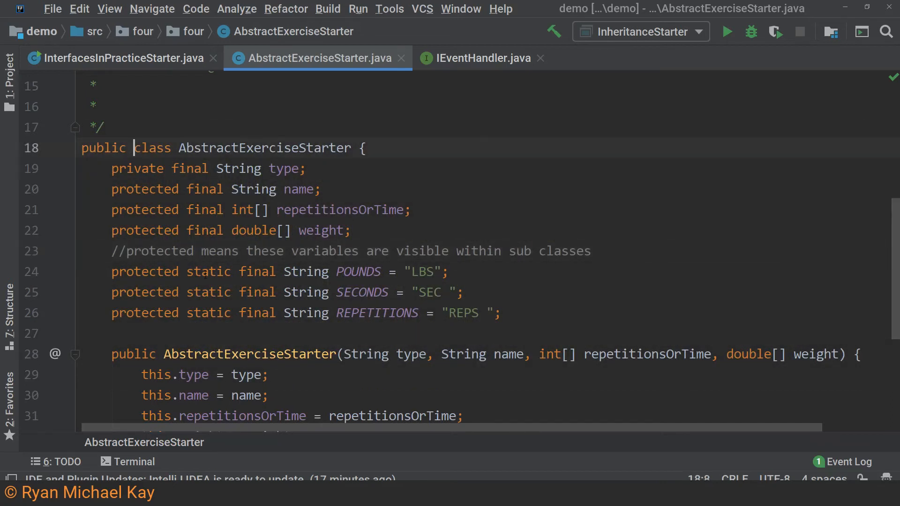
# - Start getFormattedOutput with a new StringBuilder sb appending name and a "\n" line break
pyautogui.write('abstract')
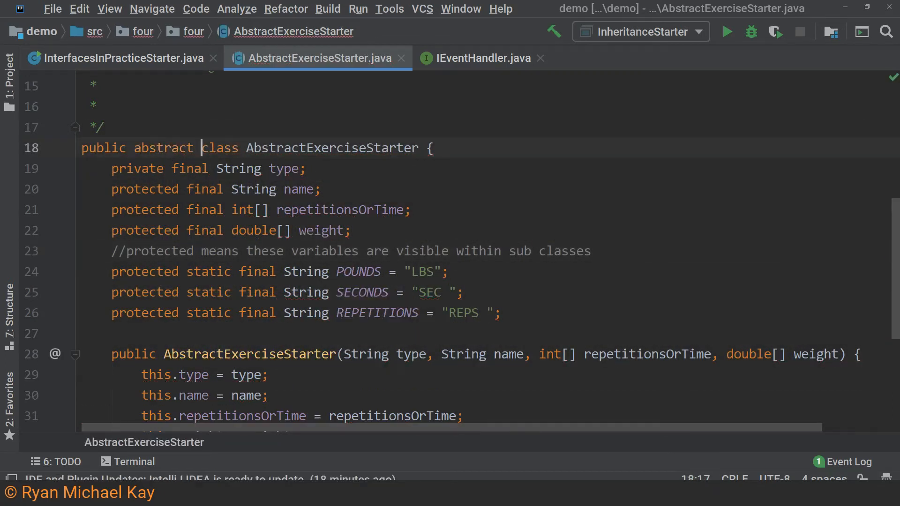
pyautogui.write('public String getForma')
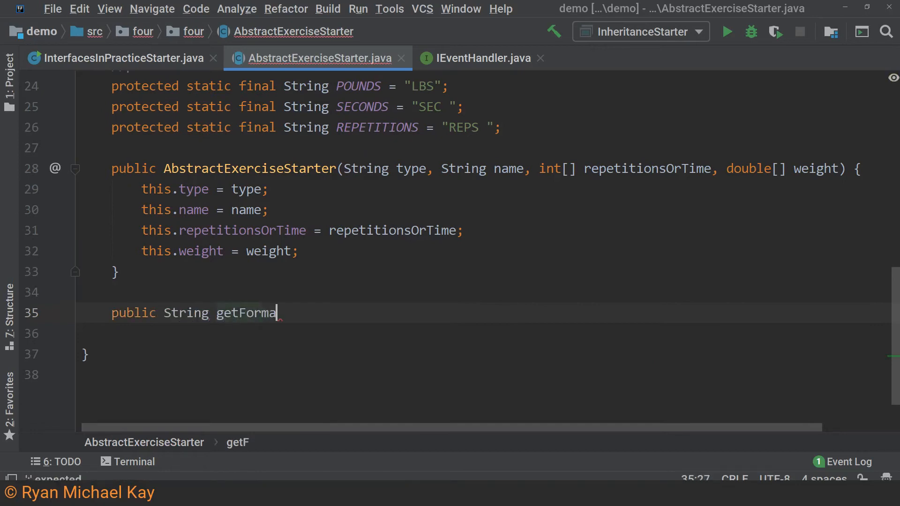
pyautogui.write('ttedOutput(){')
pyautogui.click(495, 333)
pyautogui.write('Str')
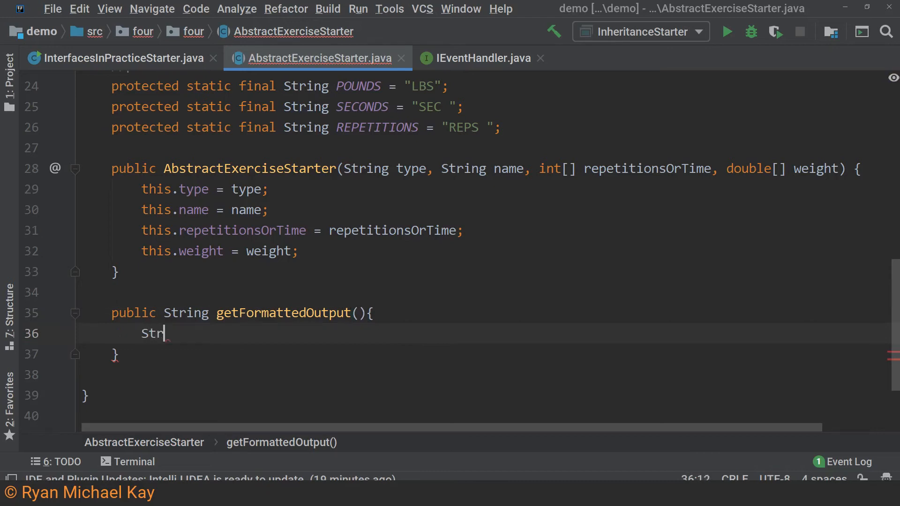
pyautogui.write('ingBuilder sb')
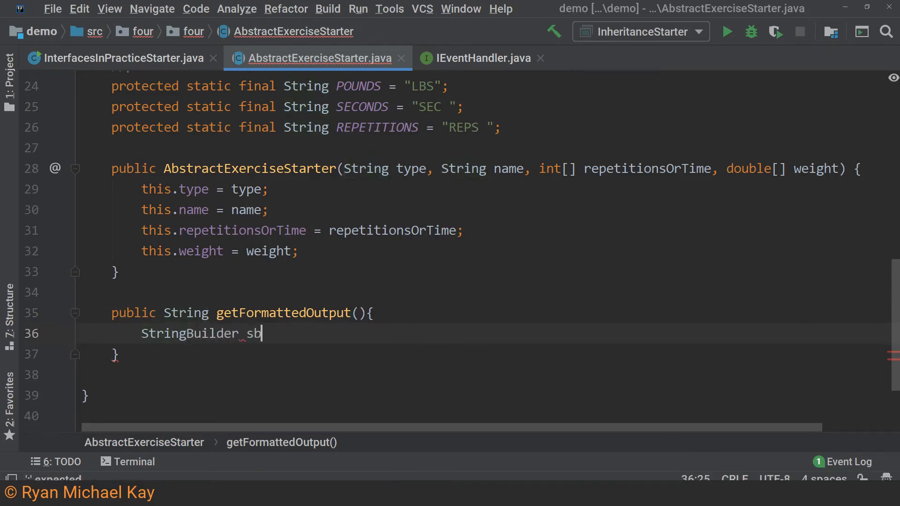
pyautogui.write('= new StringBuilder();')
pyautogui.write('sb')
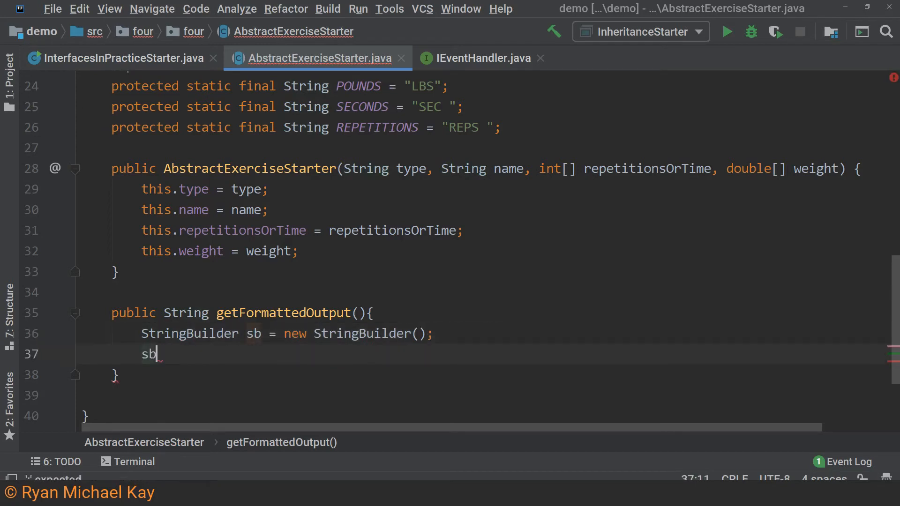
pyautogui.write('.append(name)')
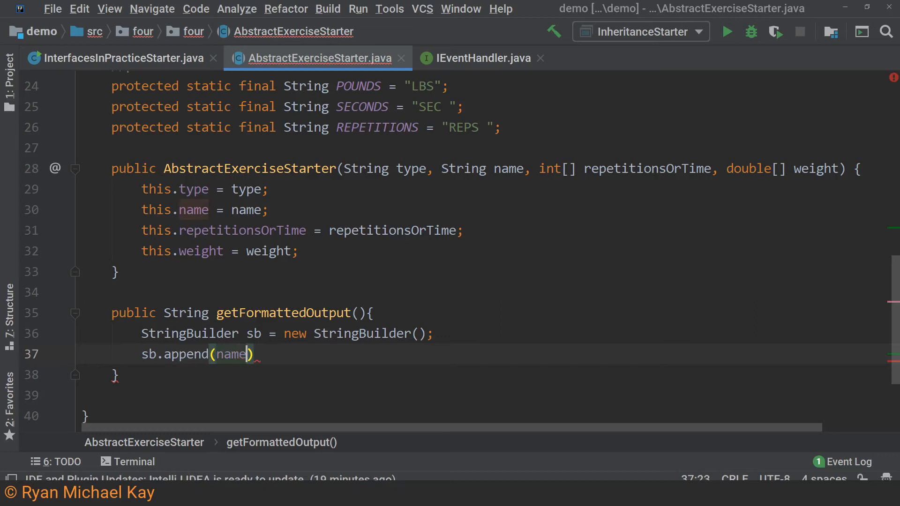
pyautogui.write(';')
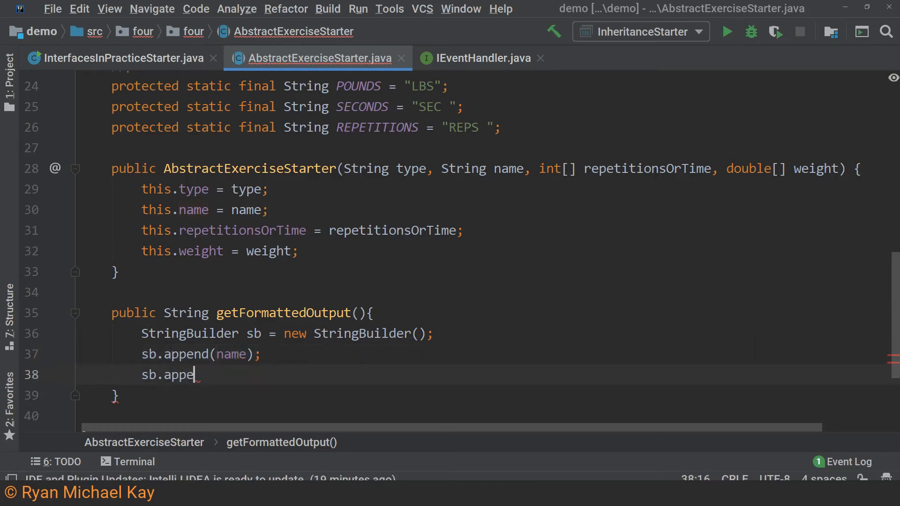
pyautogui.write('nd()')
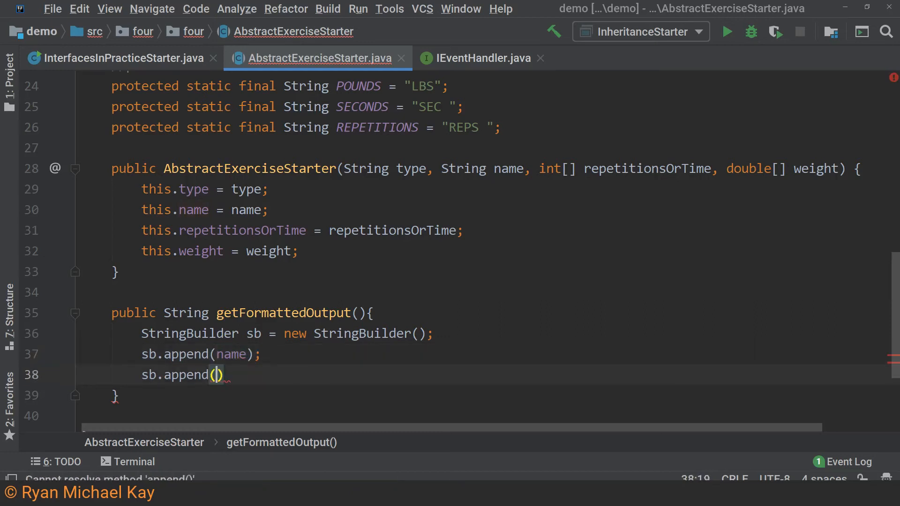
pyautogui.write('"\\n"')
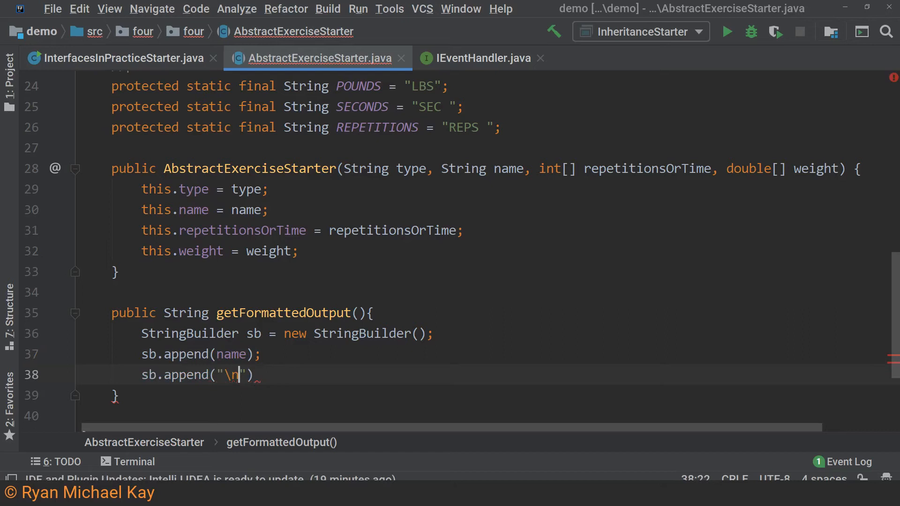
pyautogui.press('enter')
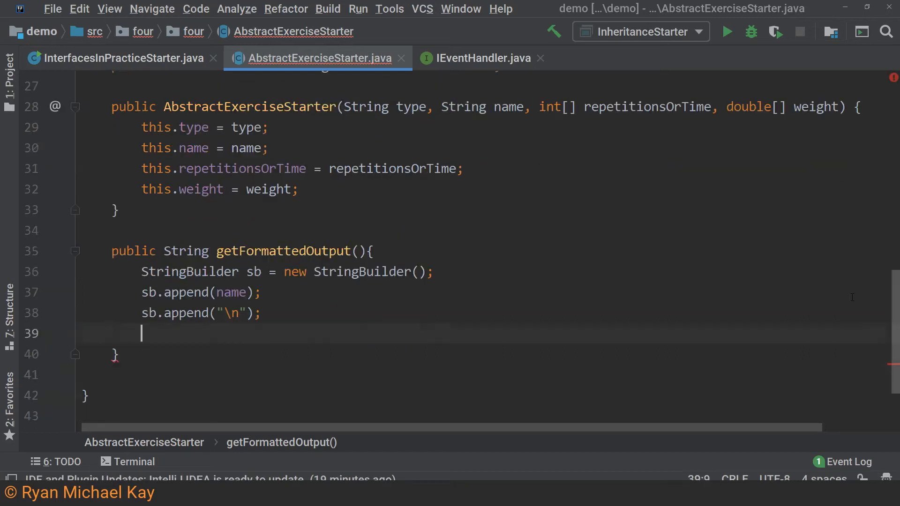
# - Call getSetData(sb), append another "\n", return sb.toString(), and create getSetData as abstract
pyautogui.write('get')
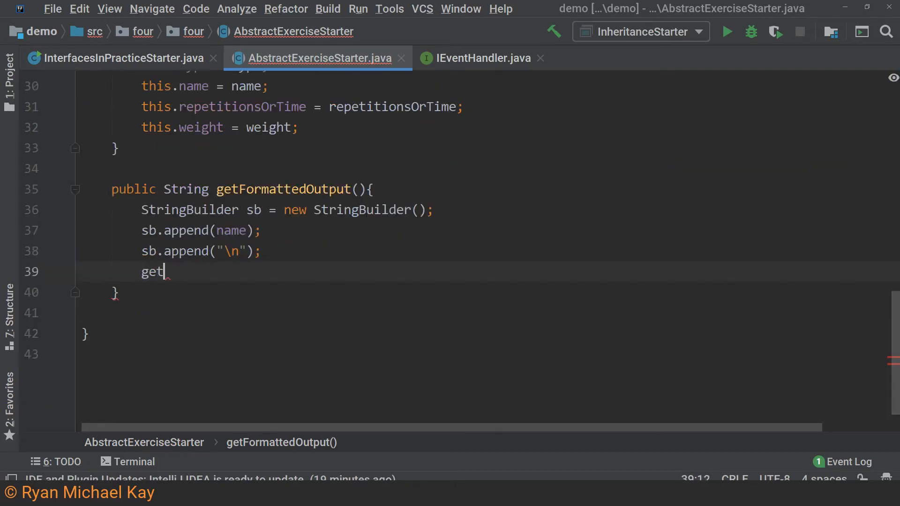
pyautogui.write('SetData')
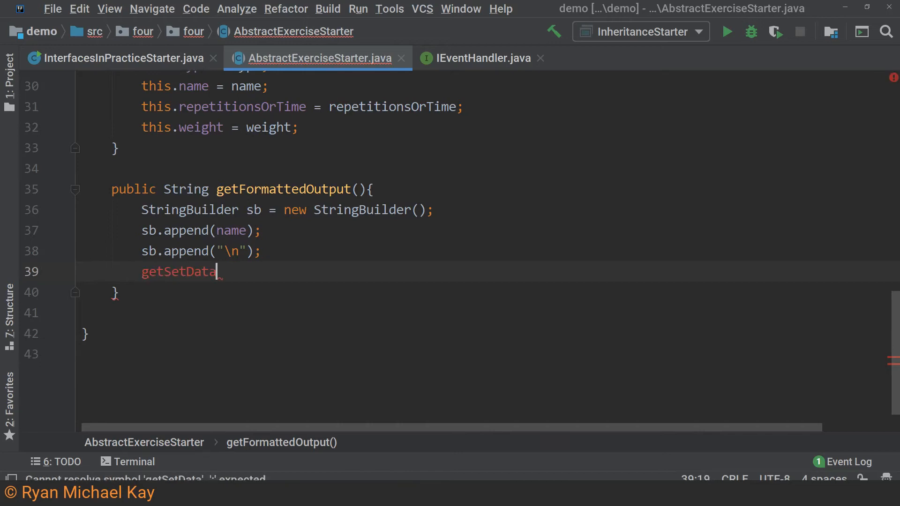
pyautogui.write('(sb)')
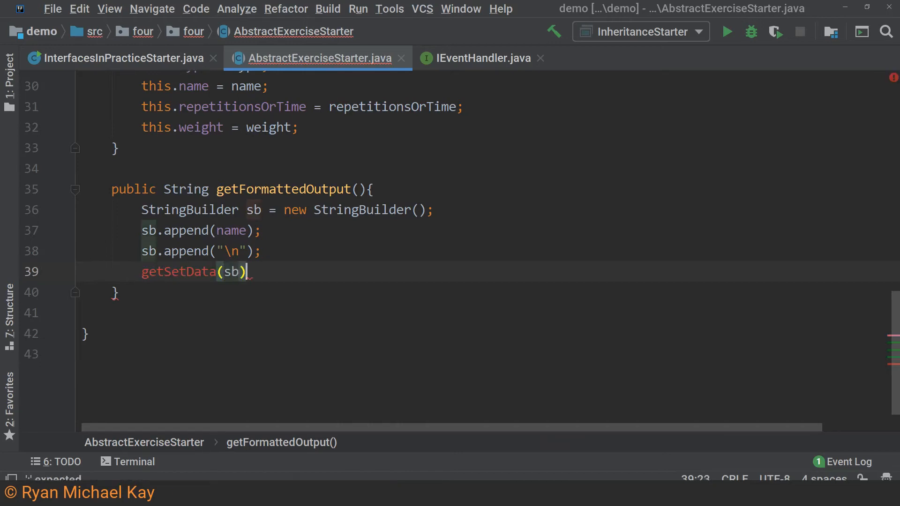
pyautogui.write(';')
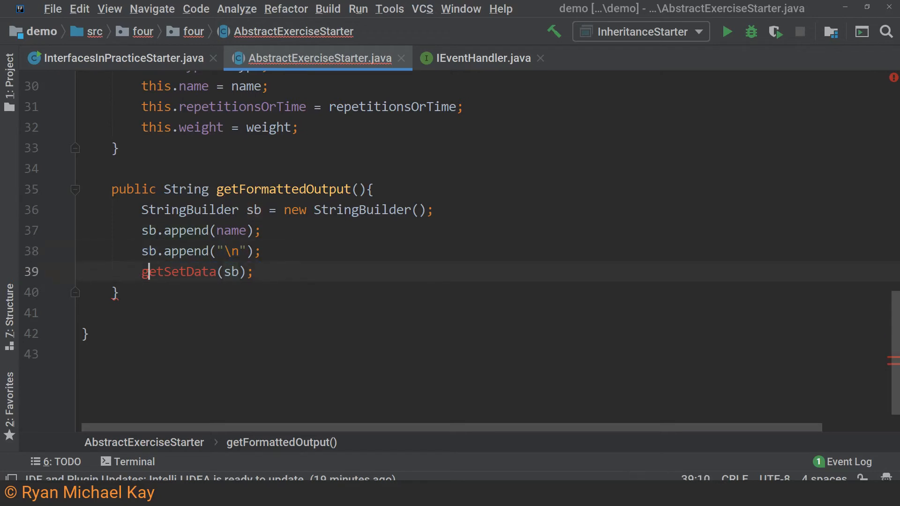
pyautogui.write('sb.append("\\n");')
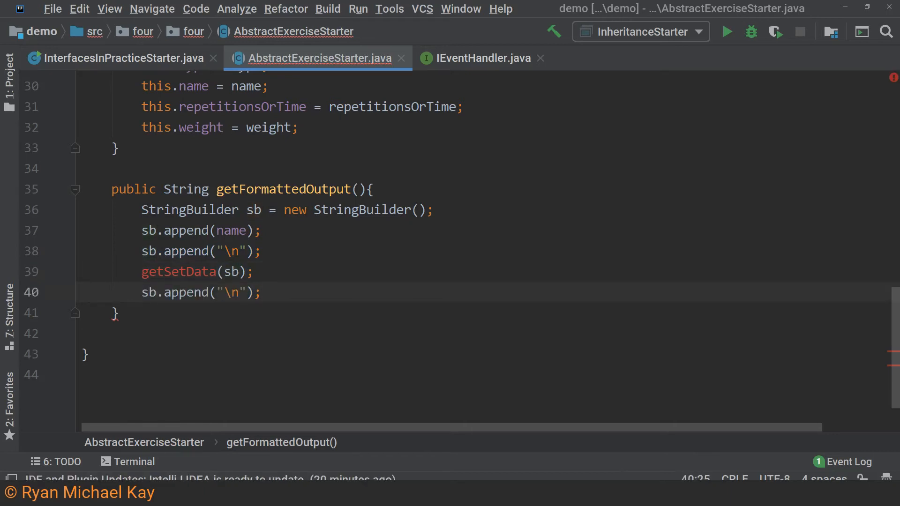
pyautogui.write('ret')
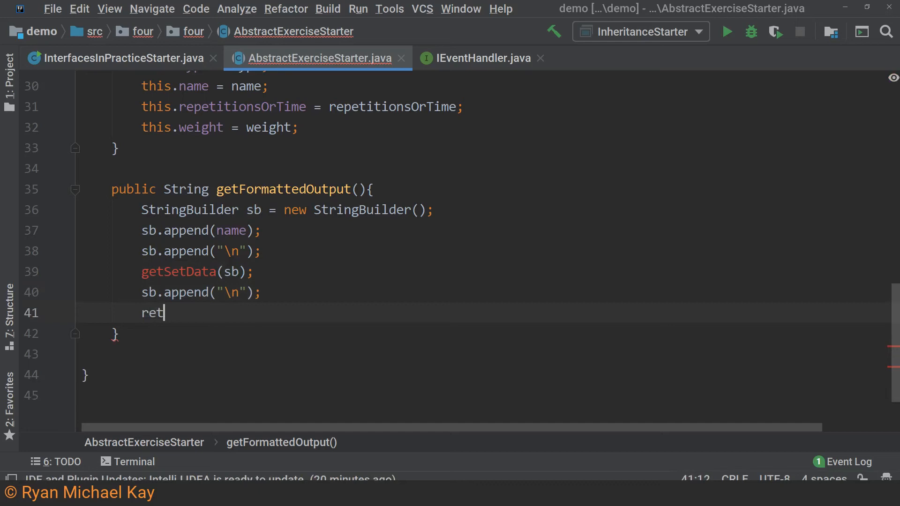
pyautogui.write('urn sb.to')
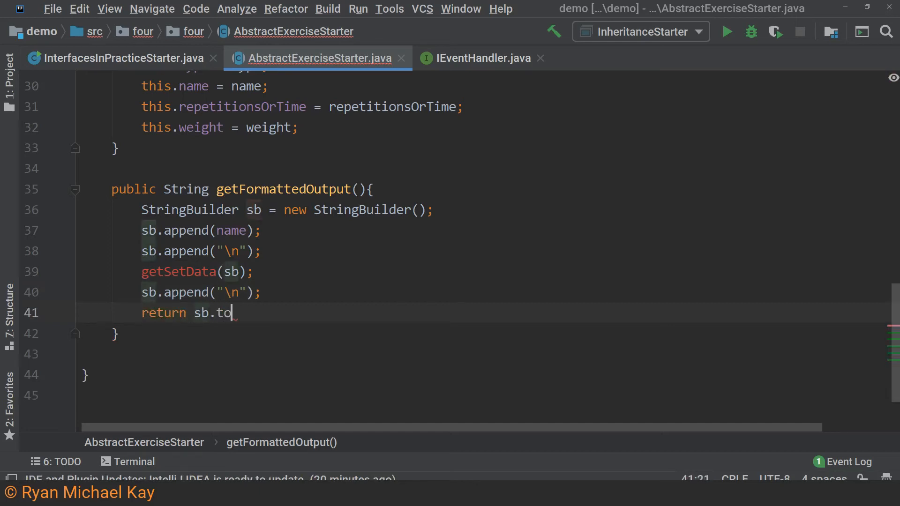
pyautogui.write('String();')
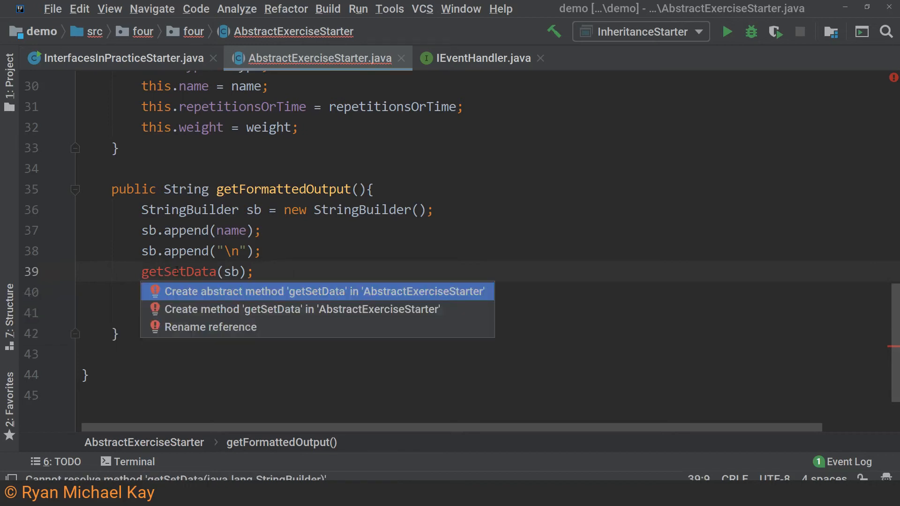
pyautogui.click(325, 291)
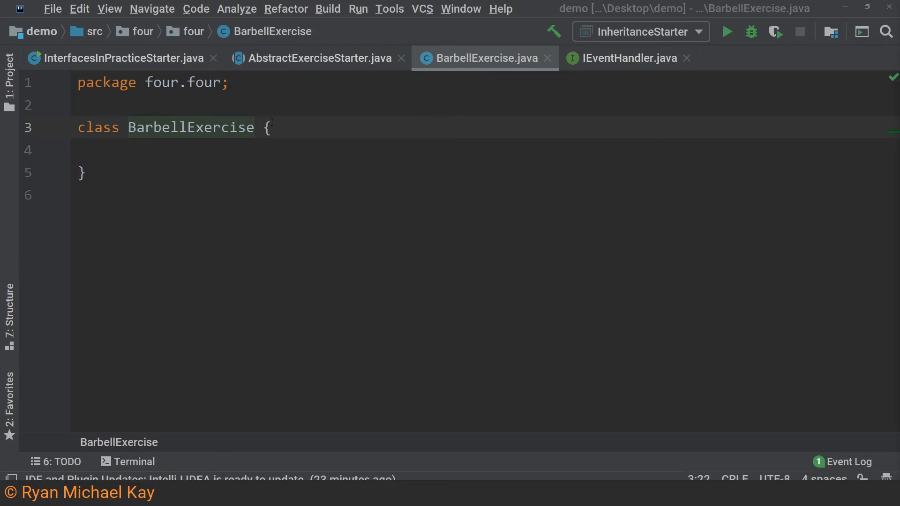
# - Declare BarbellExercise as extending AbstractExerciseStarter
pyautogui.click(213, 58)
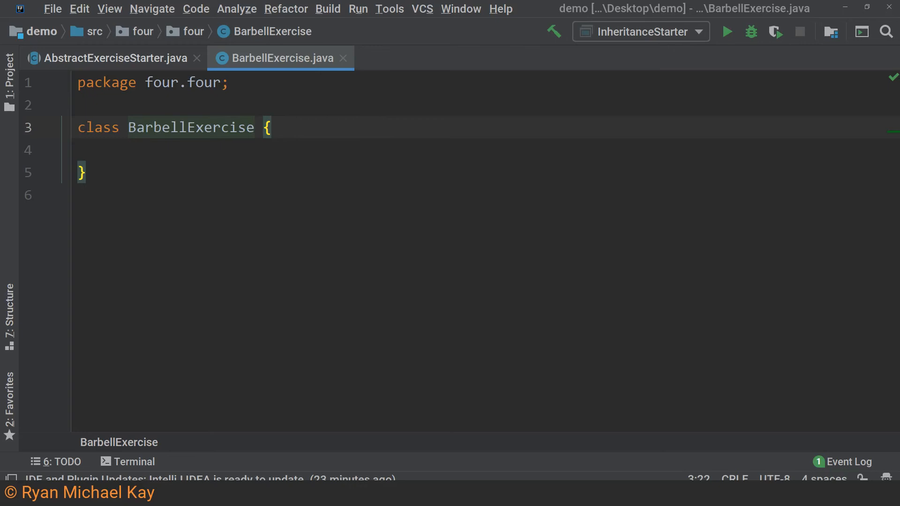
pyautogui.write('extends')
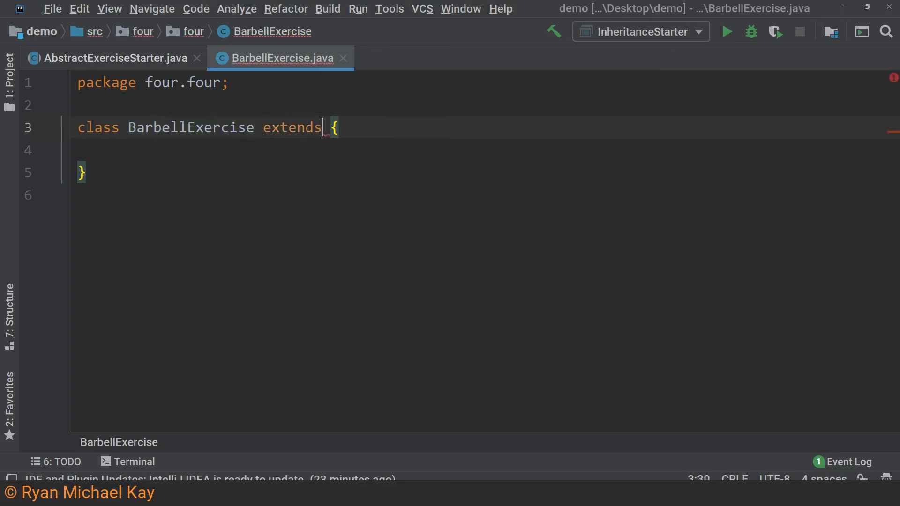
pyautogui.write('AbstractE')
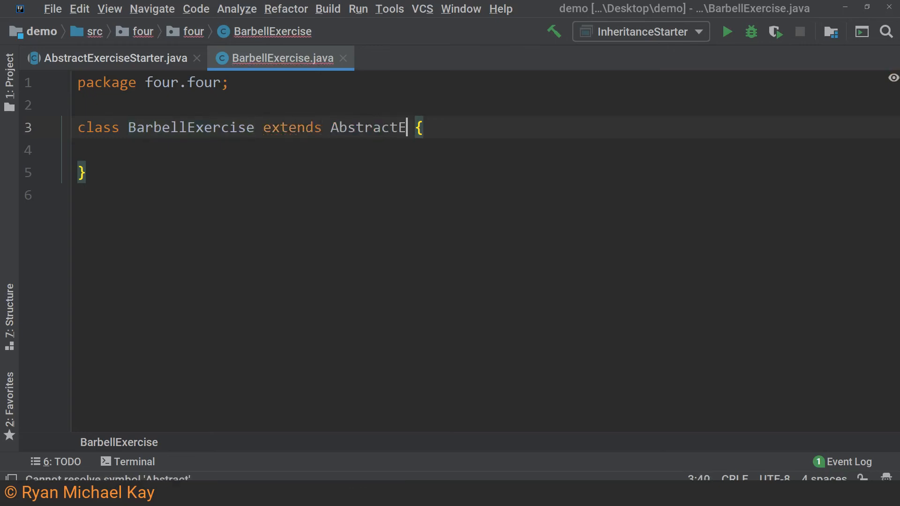
pyautogui.write('xerciseStarter')
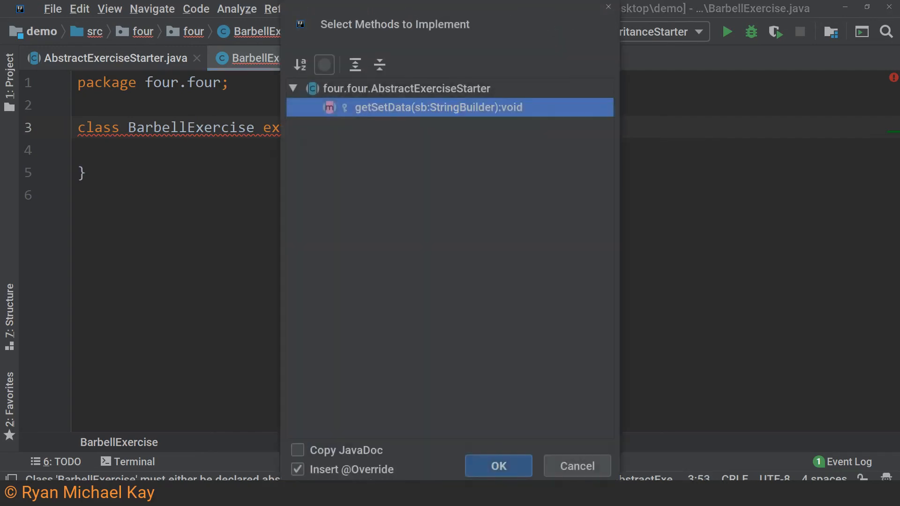
# - Generate the getSetData override and a constructor matching the superclass
pyautogui.click(497, 466)
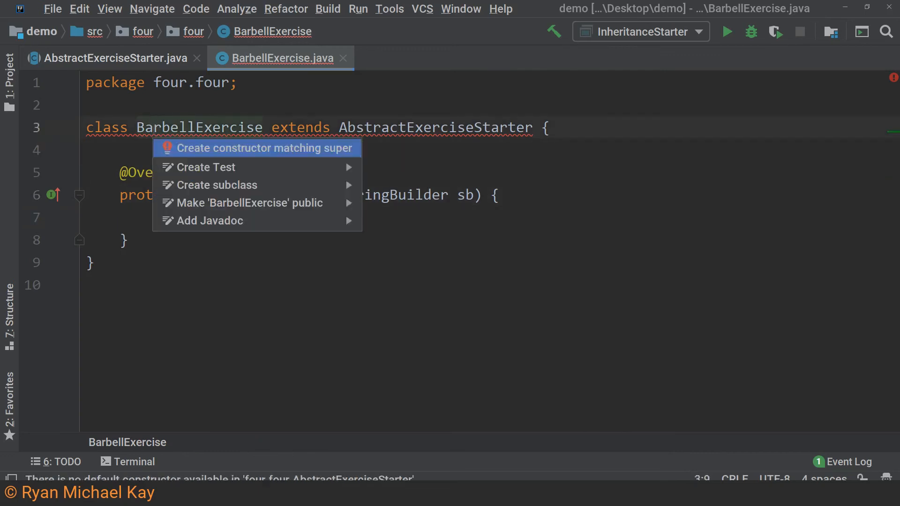
pyautogui.click(265, 147)
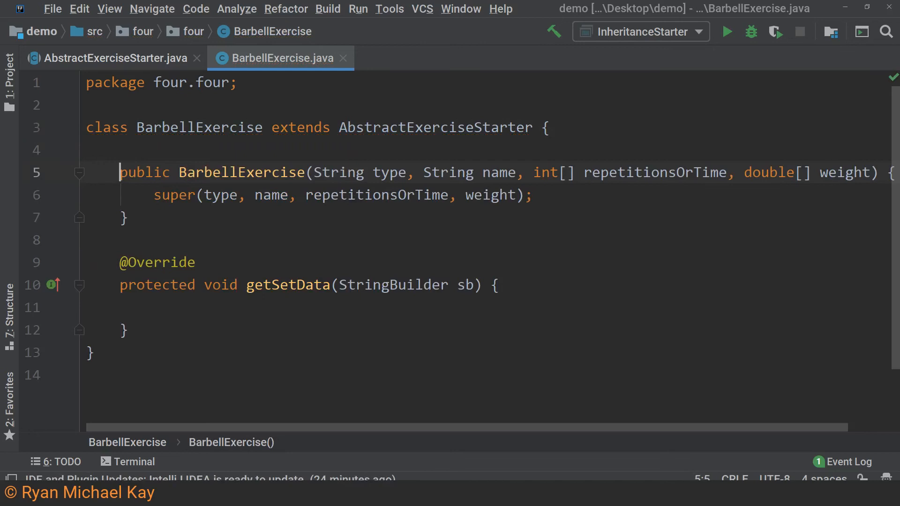
pyautogui.click(534, 172)
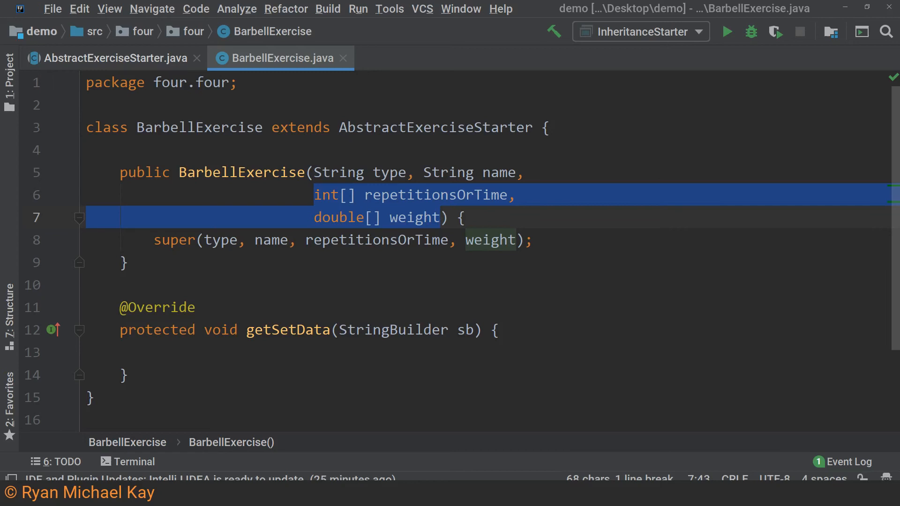
# - Write a for loop over repetitionsOrTime appending repetitionsOrTime[i] to sb
pyautogui.click(152, 351)
pyautogui.write('for (int i = ')
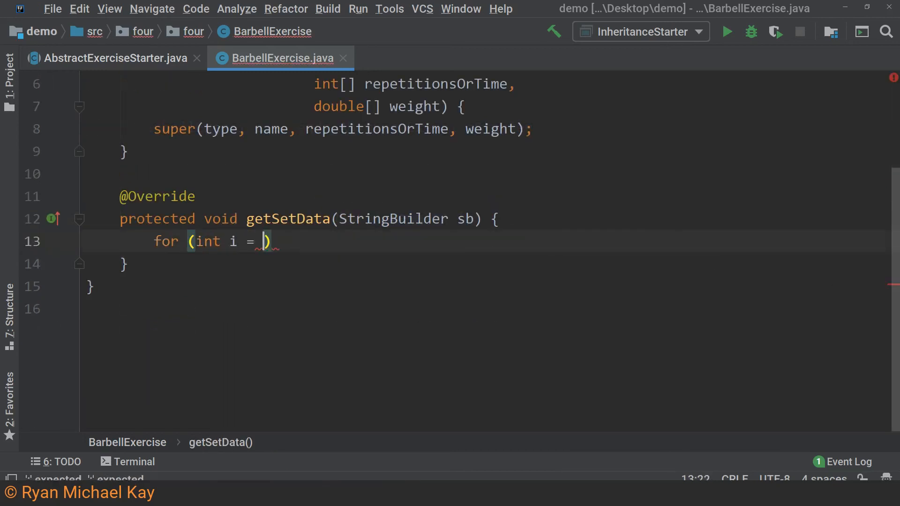
pyautogui.write('0; i < repetitionsOrTime.le')
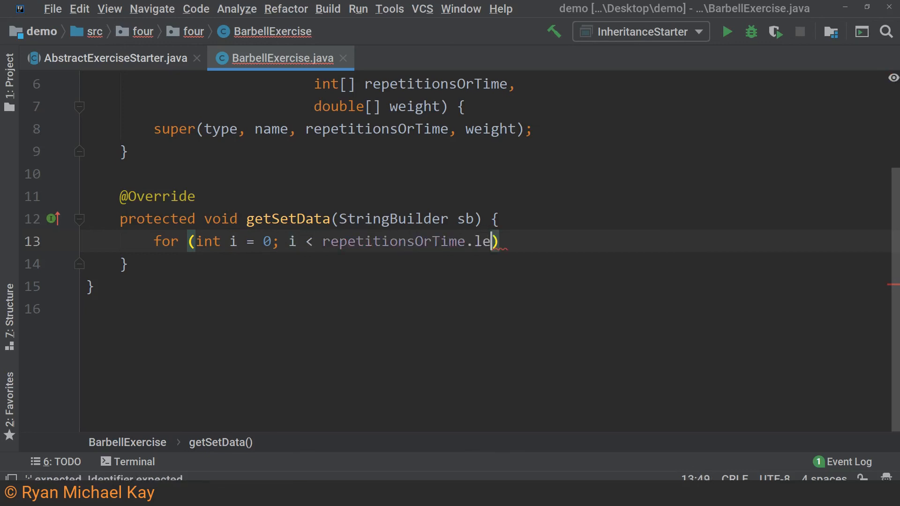
pyautogui.write('ngth; i++){')
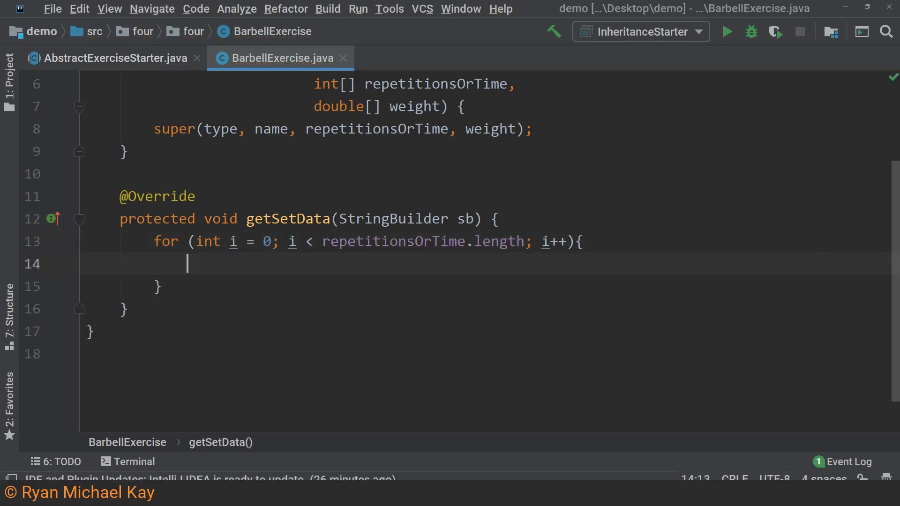
pyautogui.write('sb.append(repetitions)')
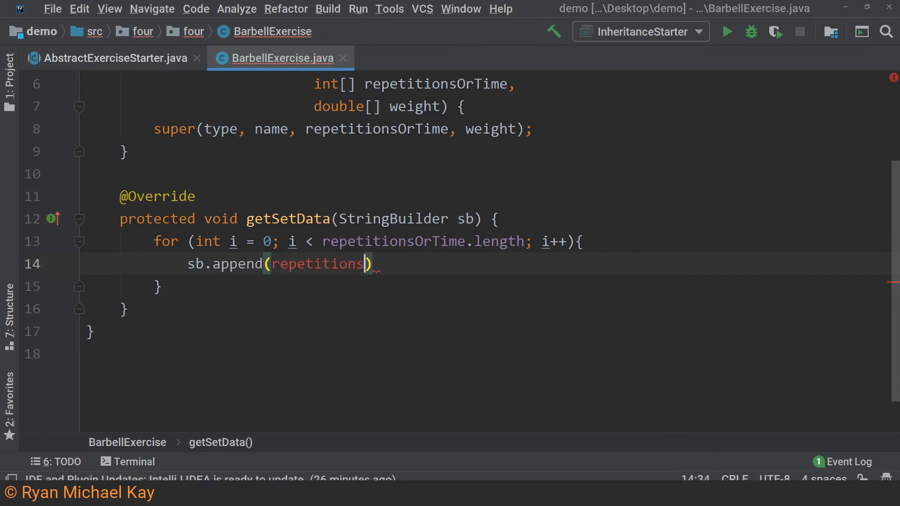
pyautogui.write('OrTime[i]')
pyautogui.write('sb.append')
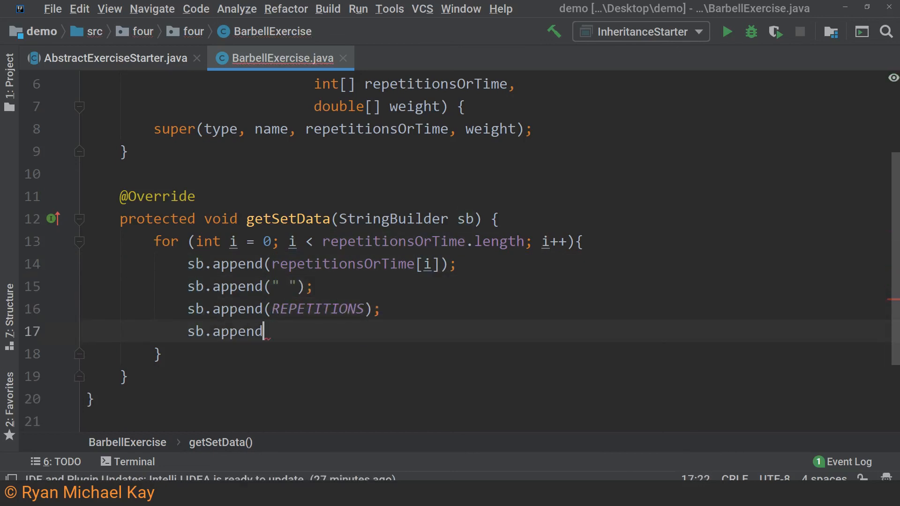
# - Append " @ ", POUNDS and a "\n" line break inside the loop
pyautogui.write('(" @ ");')
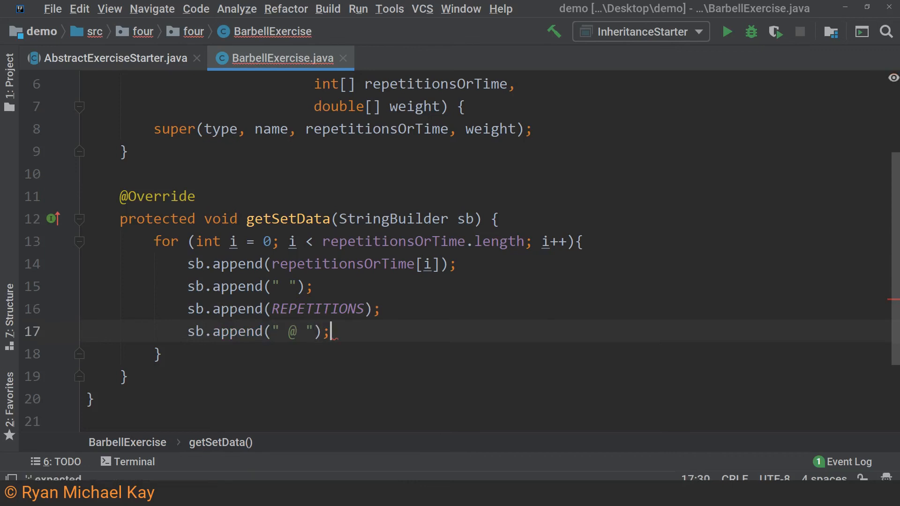
pyautogui.write('sb.append(POUNDS)')
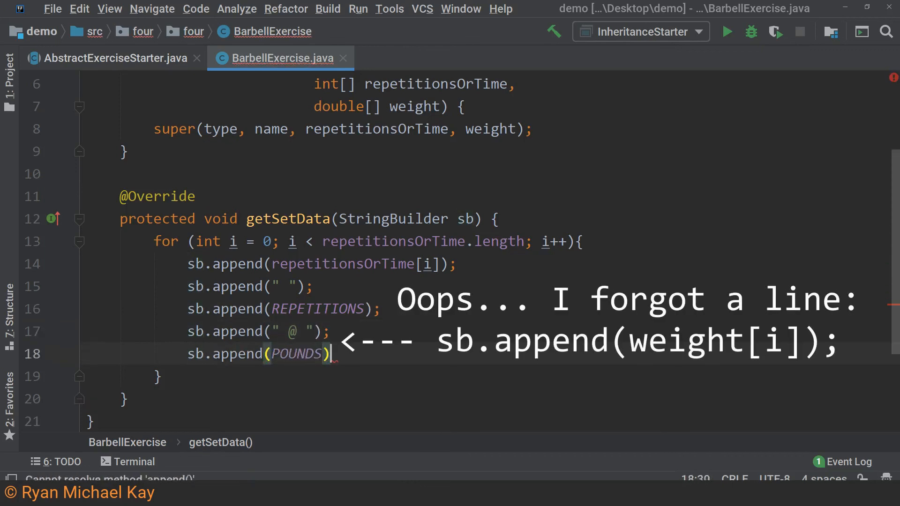
pyautogui.write('sb.append("")')
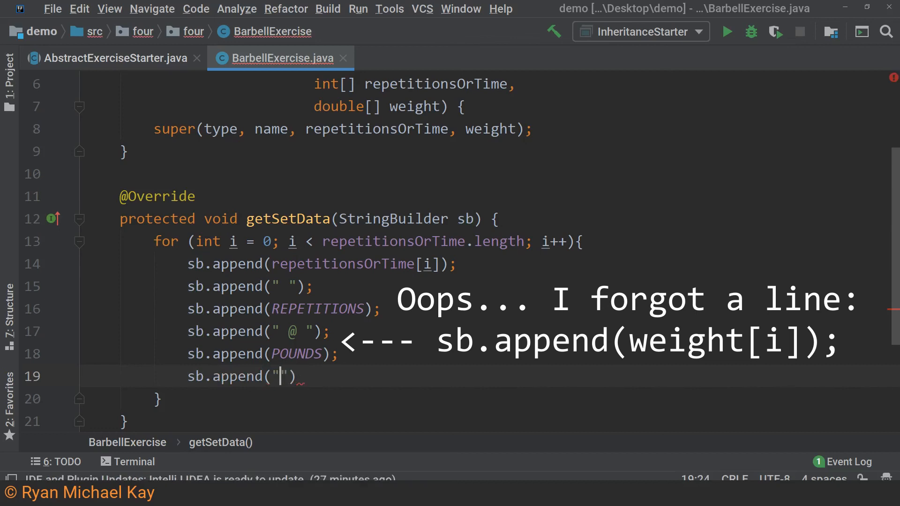
pyautogui.write('\\n");')
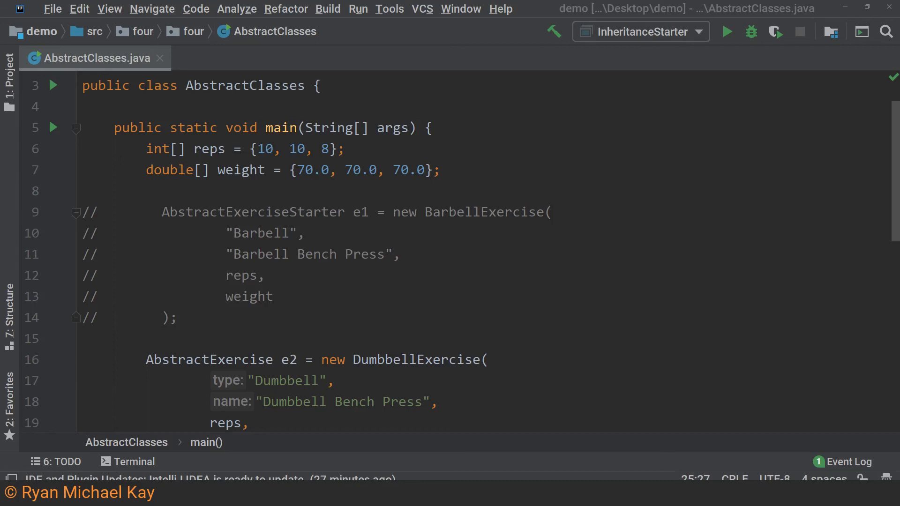
pyautogui.moveTo(575, 301)
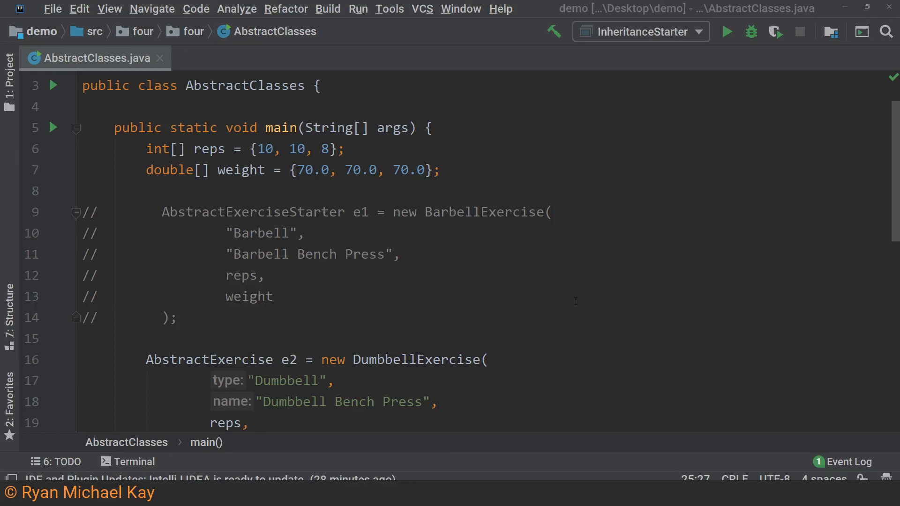
pyautogui.moveTo(855, 170)
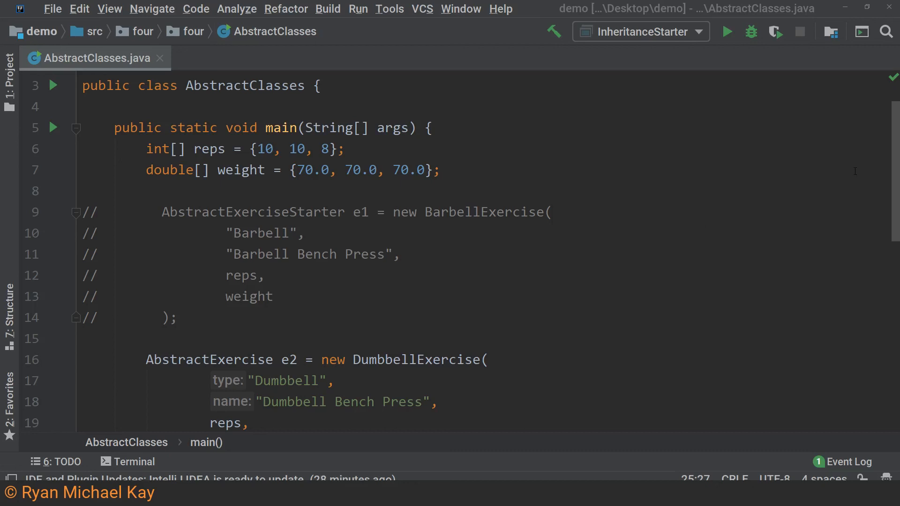
pyautogui.click(248, 423)
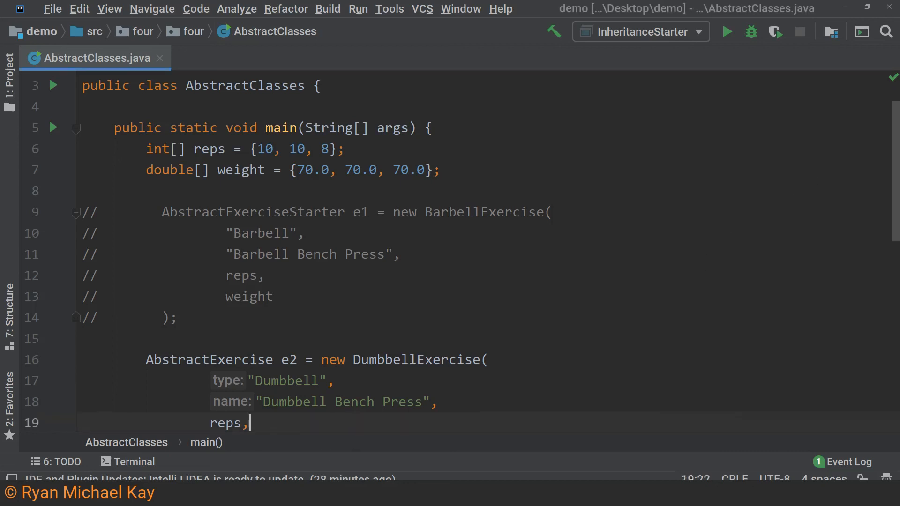